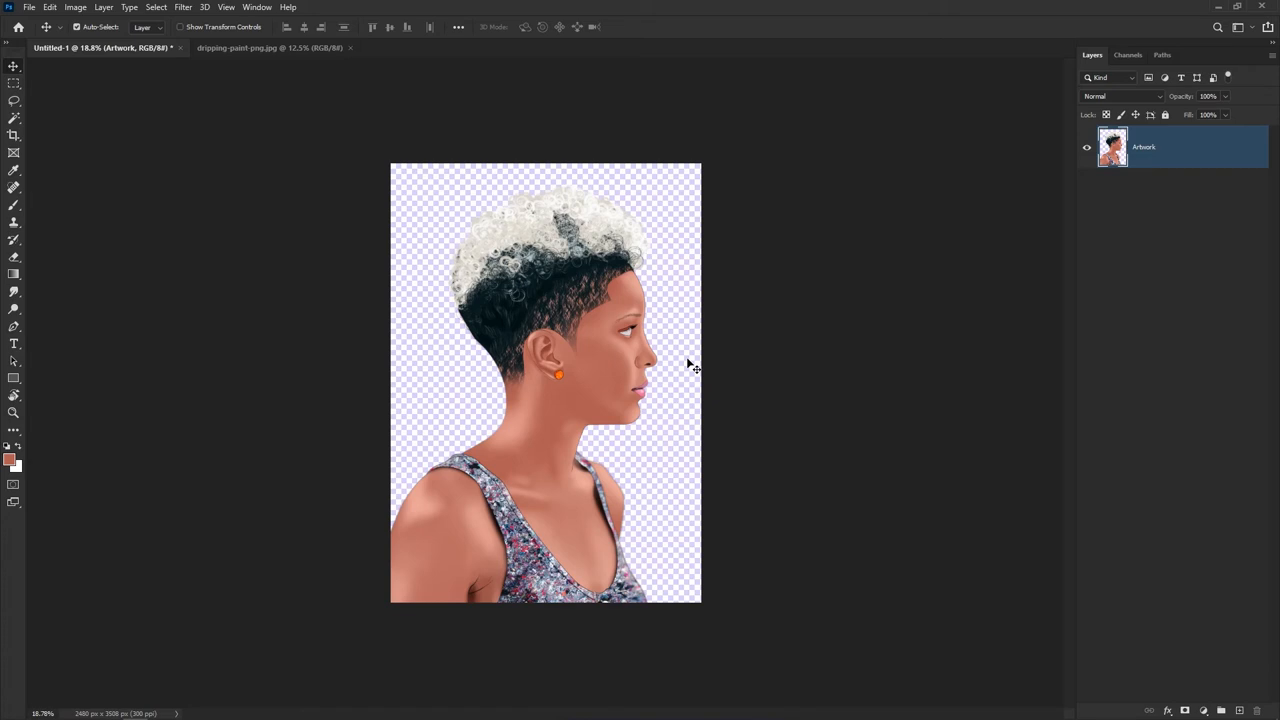
mouse_move(1100, 466)
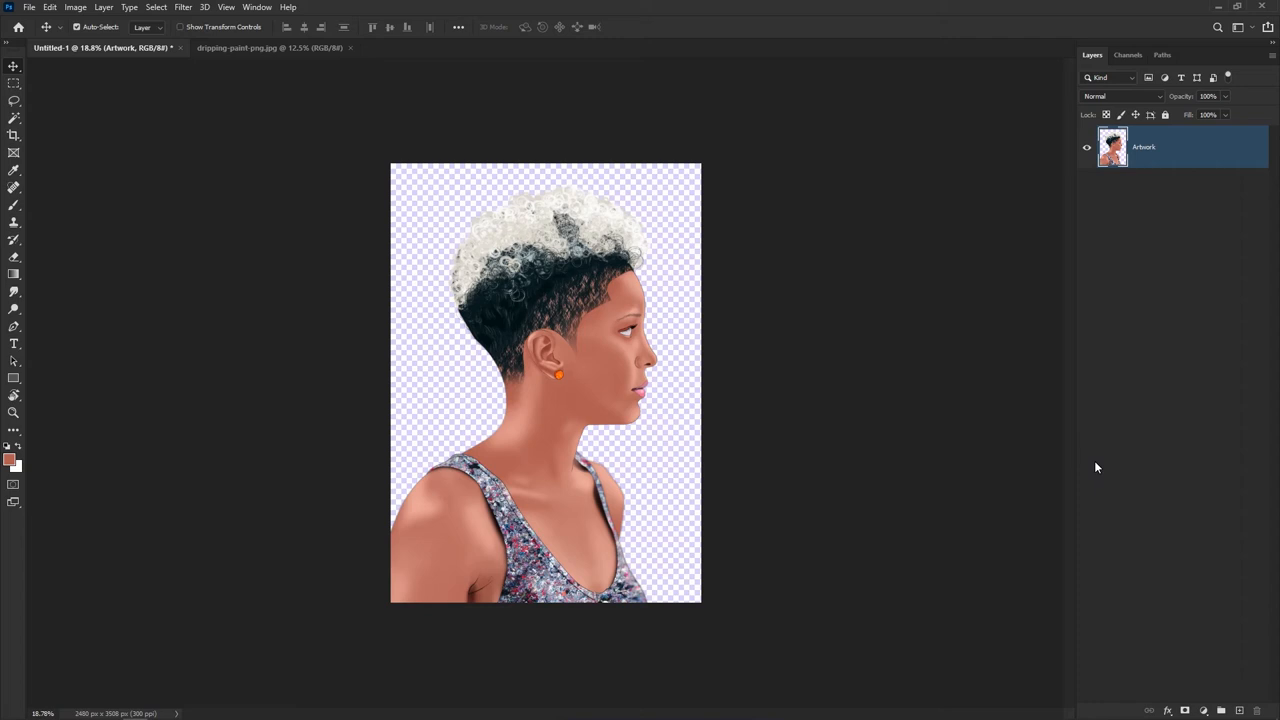
mouse_move(1202, 660)
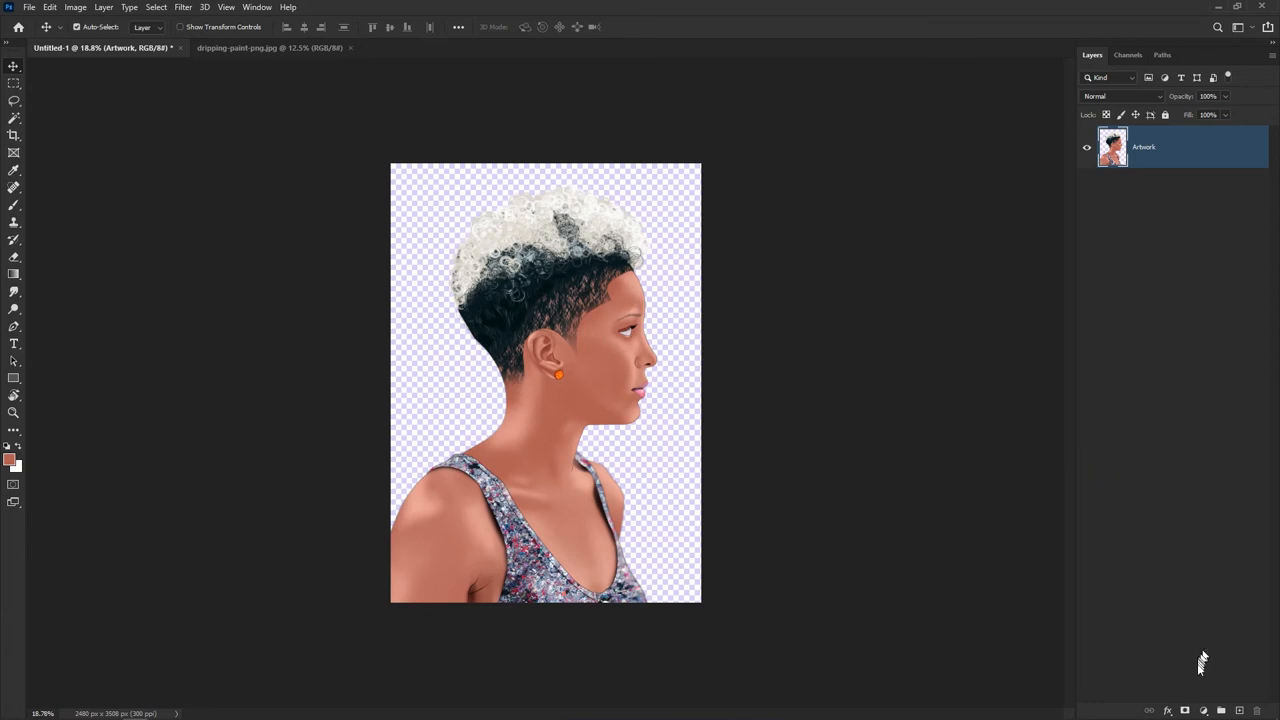
Add a Solid Color fill layer set to white beneath the Artwork layer
left_click(1204, 710)
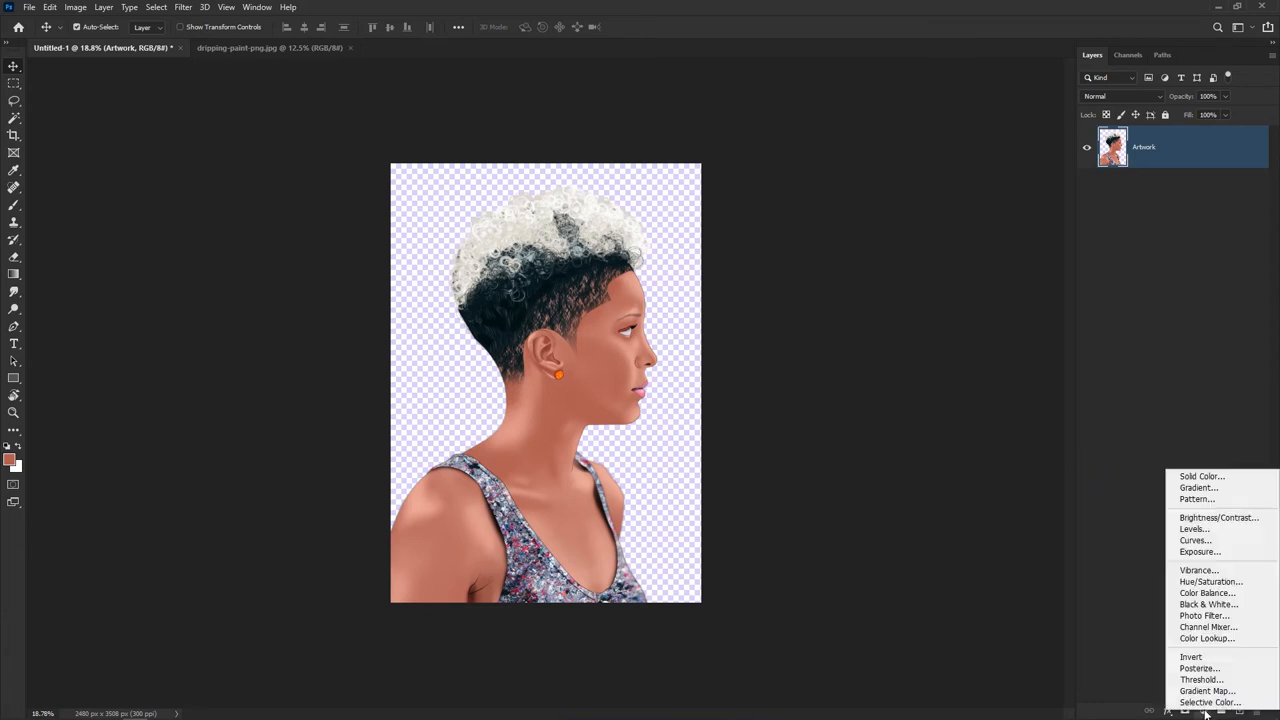
mouse_move(1200, 476)
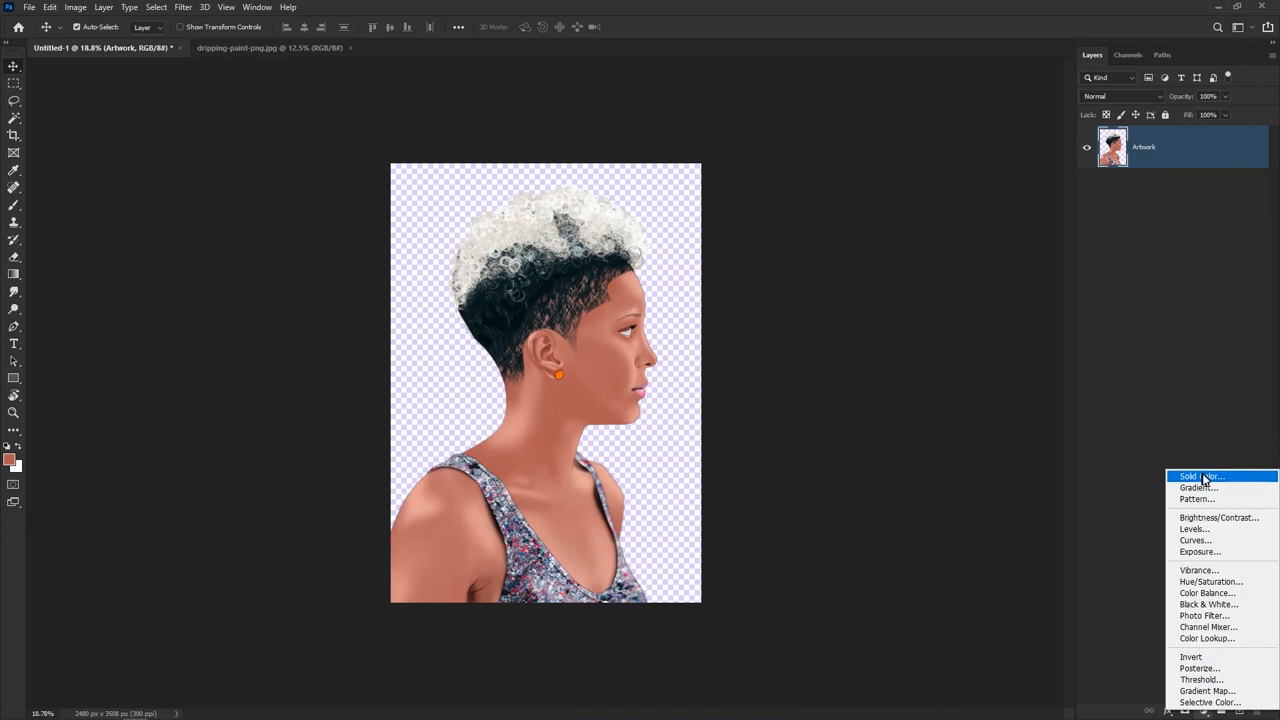
left_click(1200, 476)
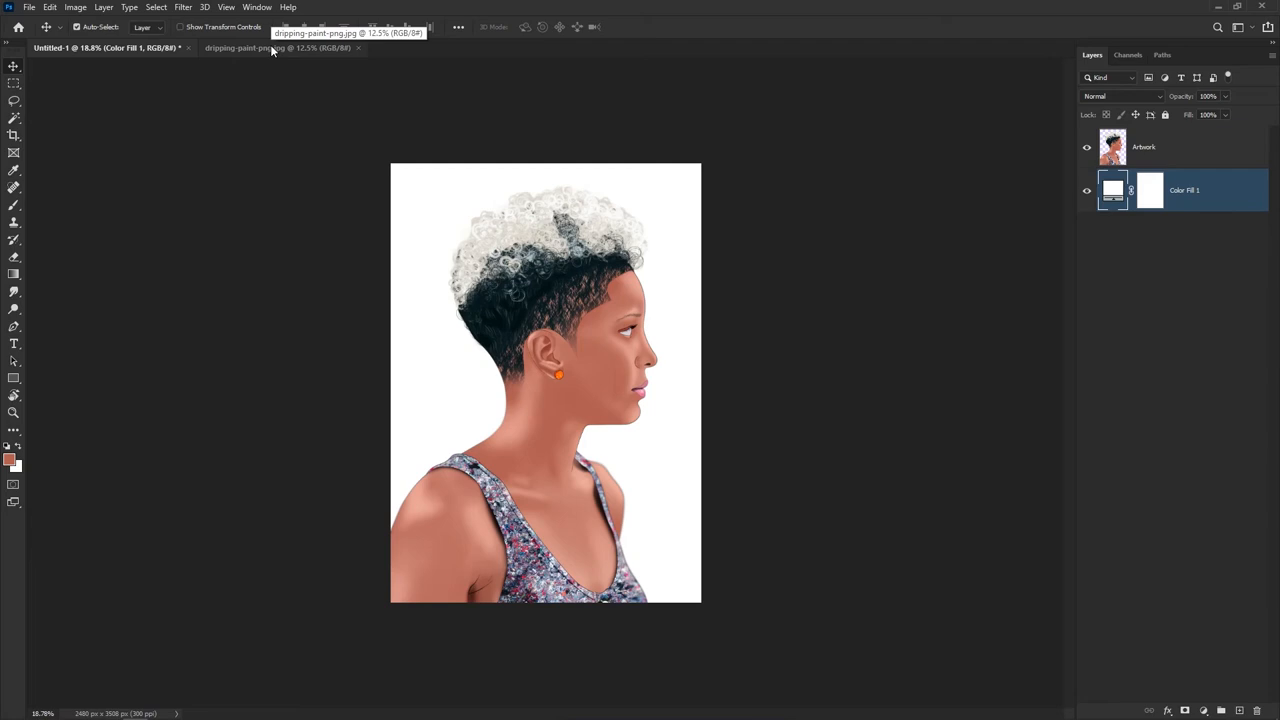
Drag the black drip image from its tab into the portrait document as a top layer
left_click(244, 48)
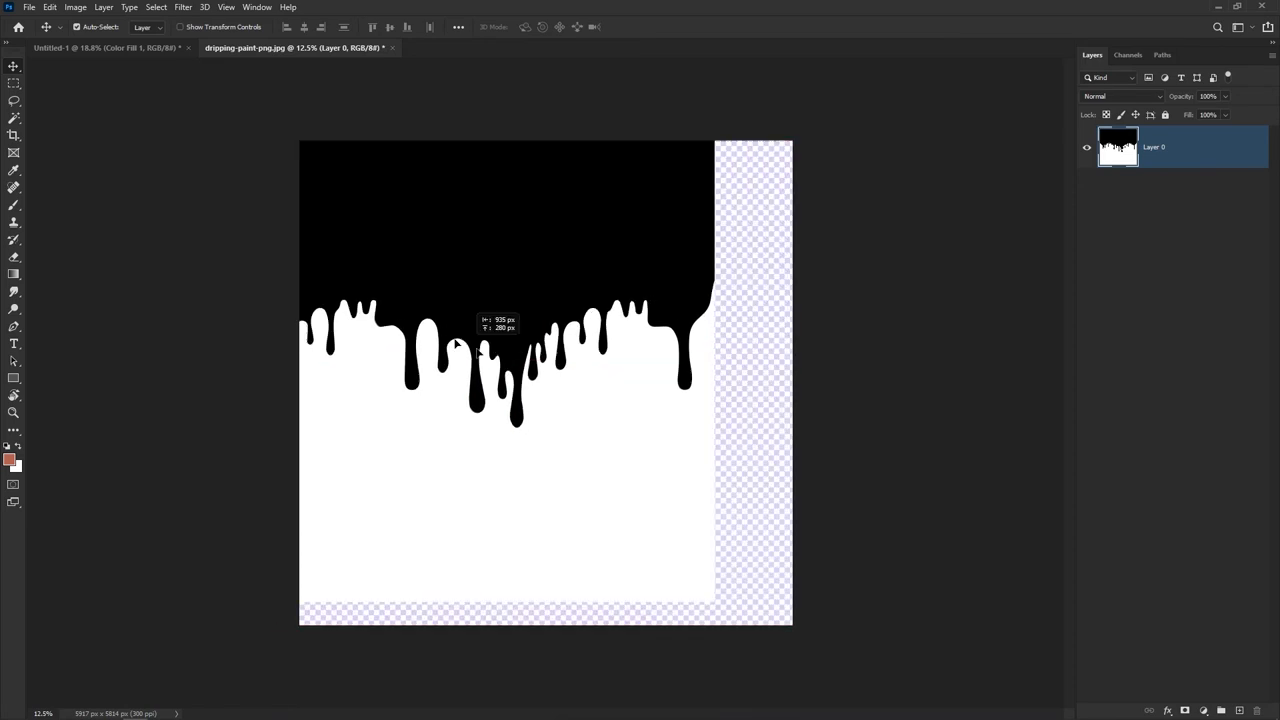
left_click(100, 48)
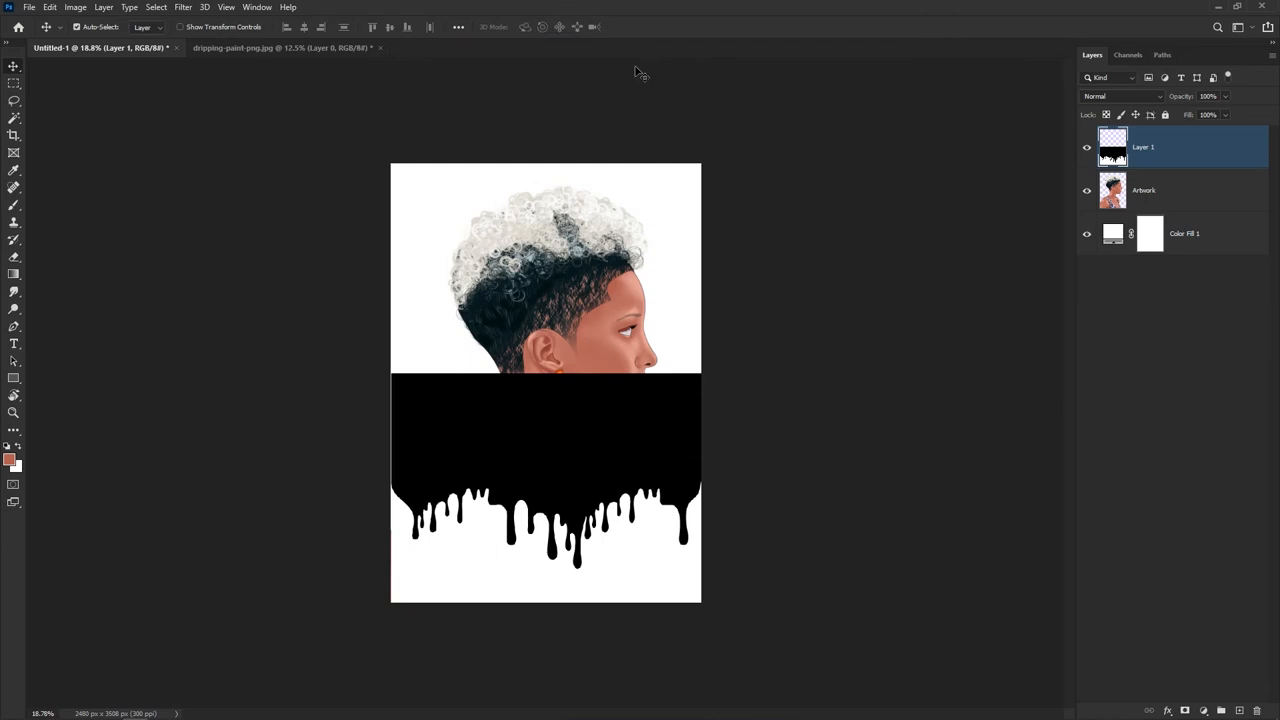
key("Ctrl+t")
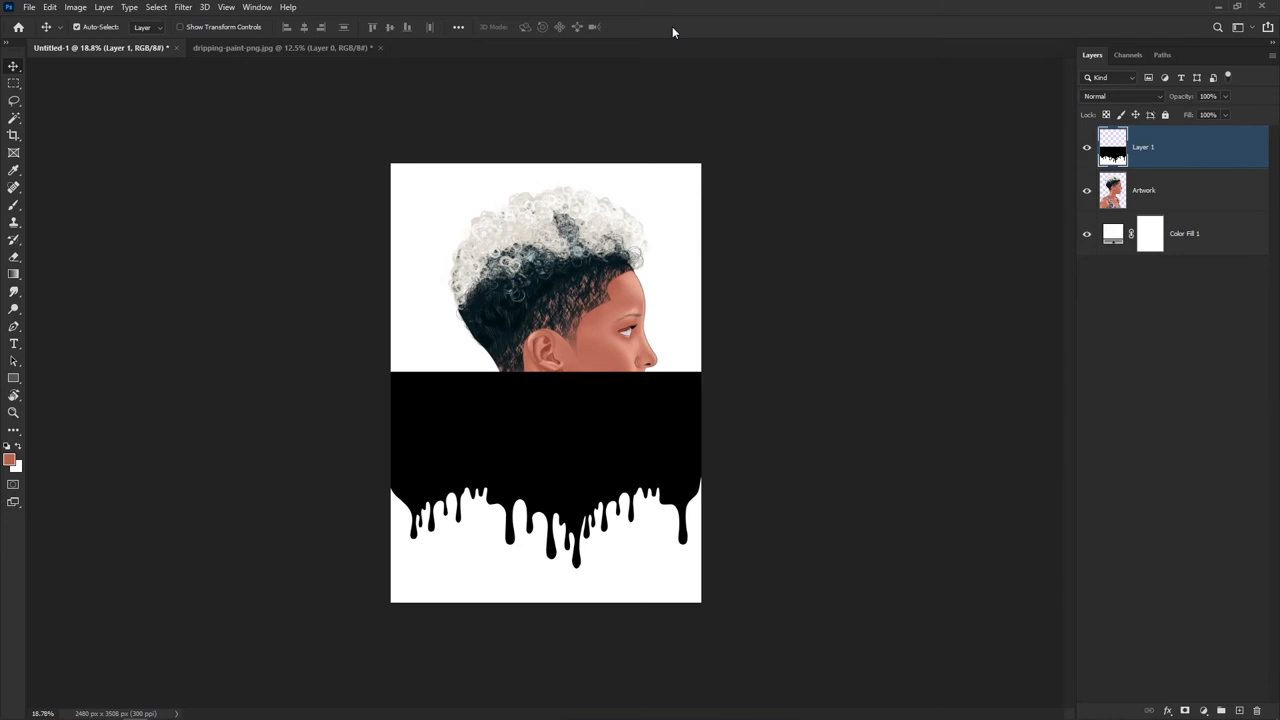
mouse_move(560, 478)
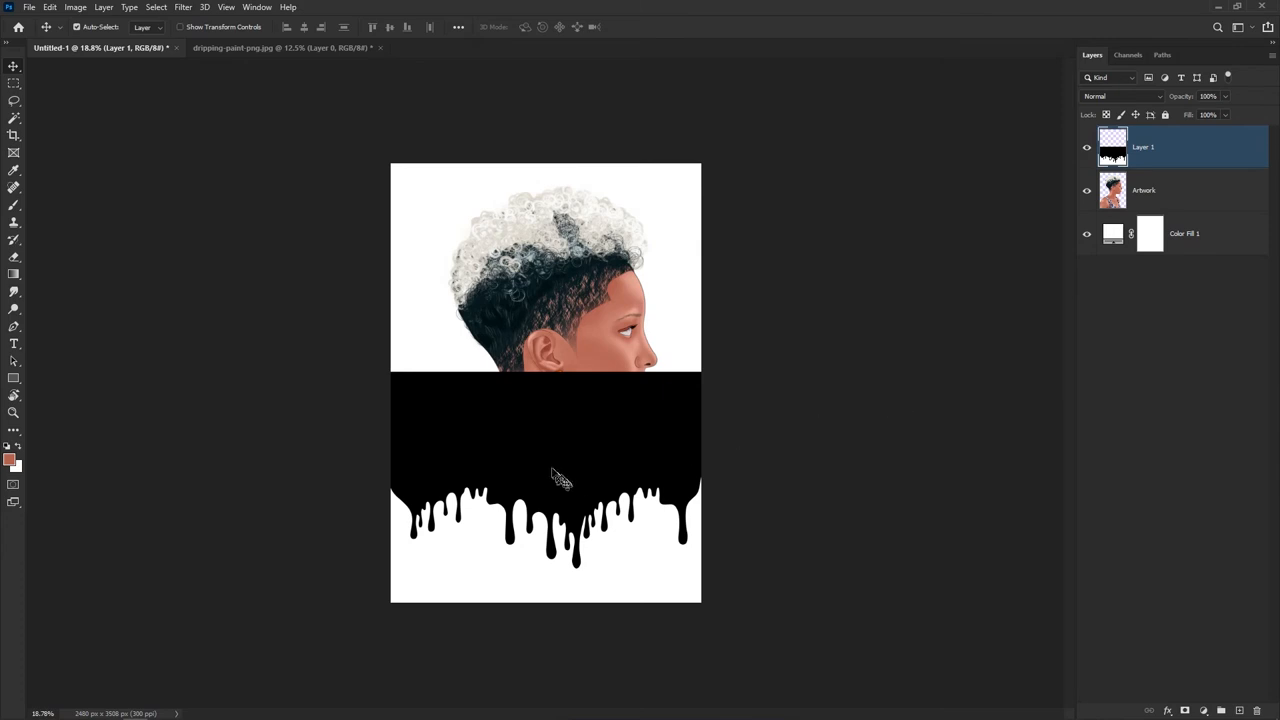
mouse_move(550, 470)
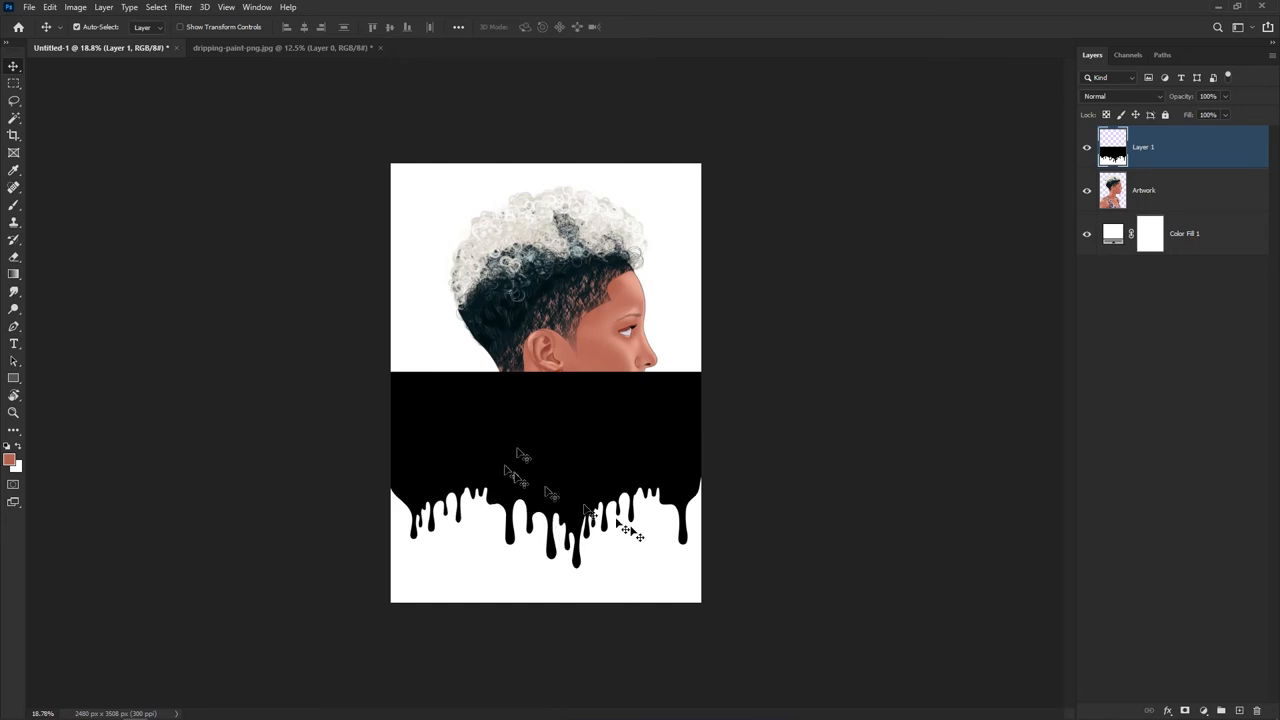
mouse_move(544, 422)
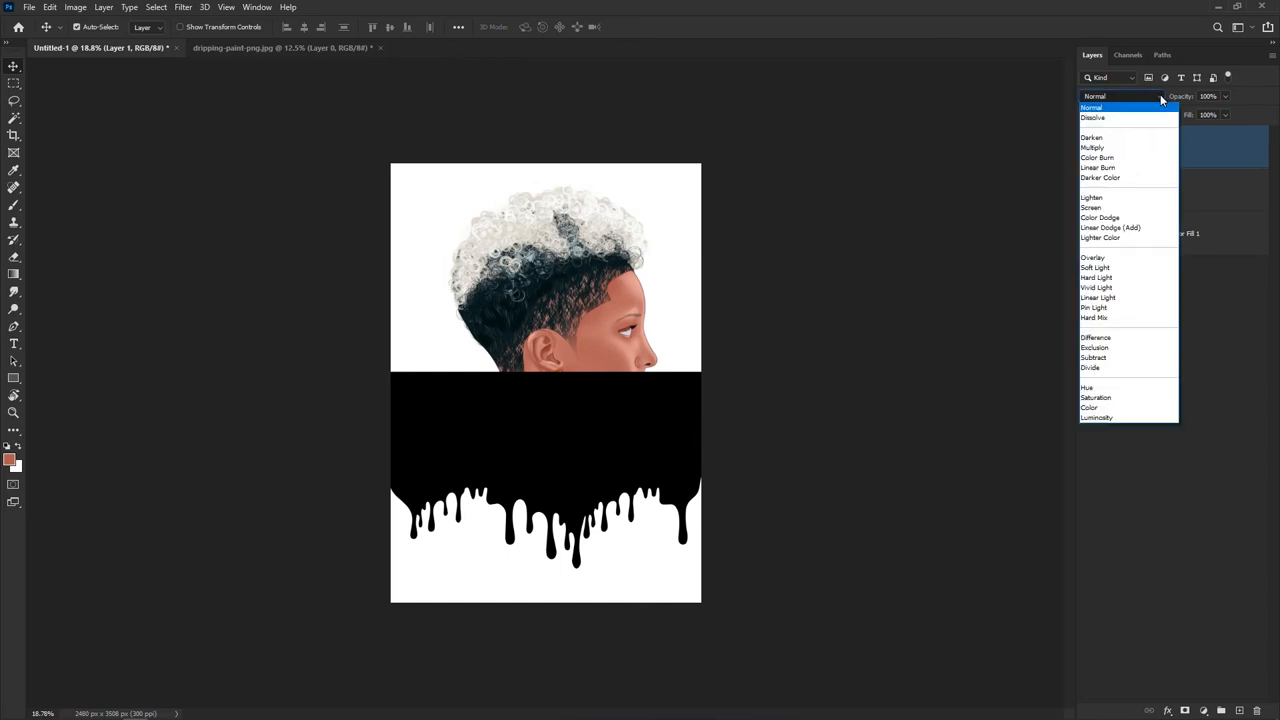
mouse_move(1162, 102)
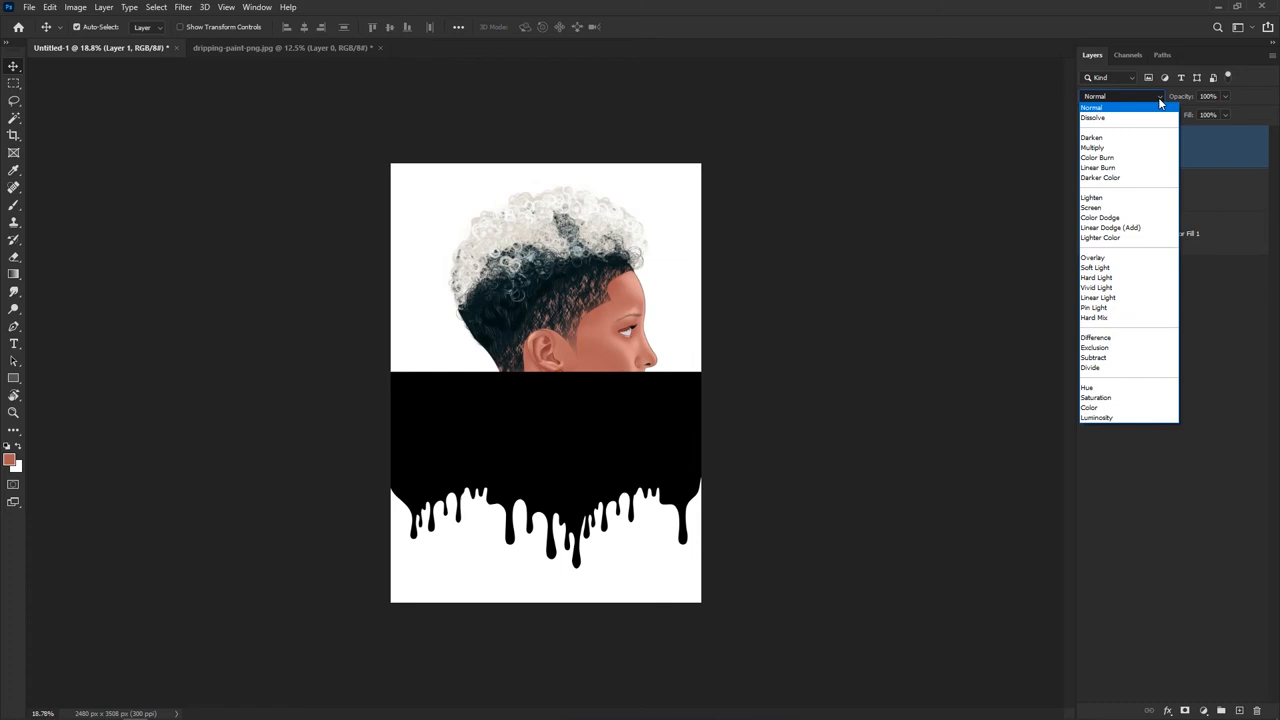
Set Layer 1's blend mode to Screen so the shoulders dissolve into drips
left_click(1092, 206)
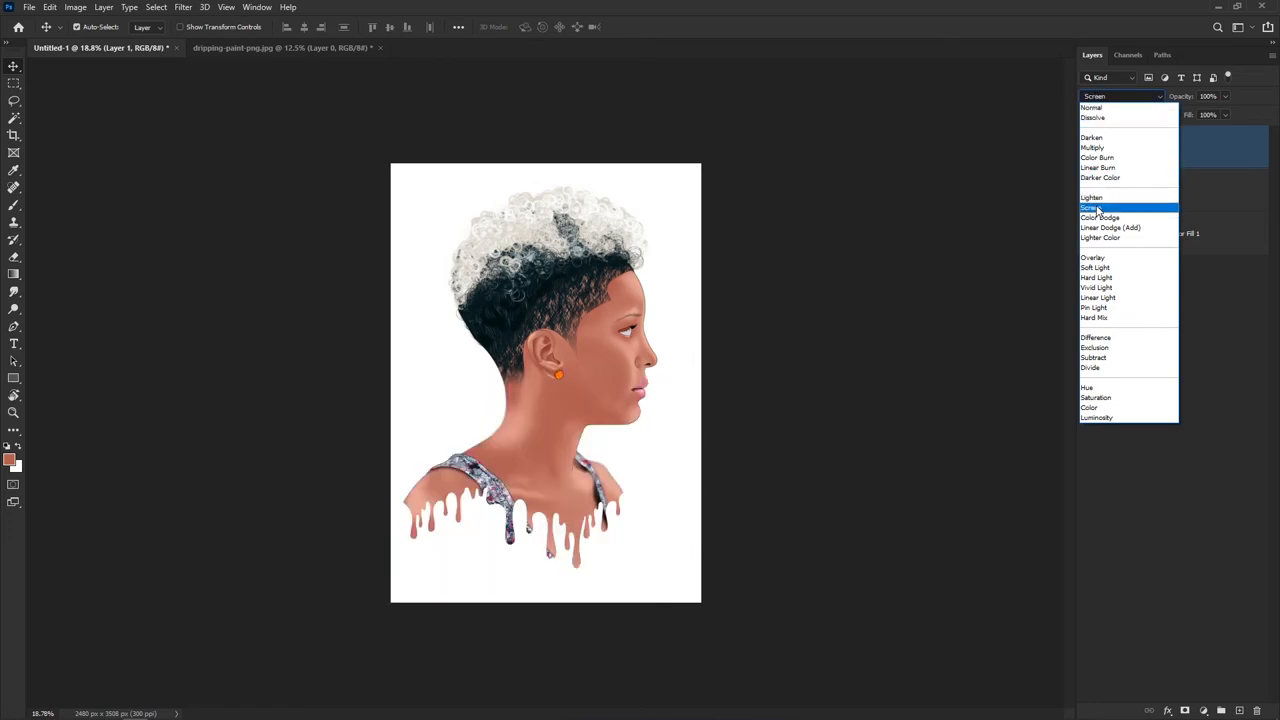
left_click(1092, 206)
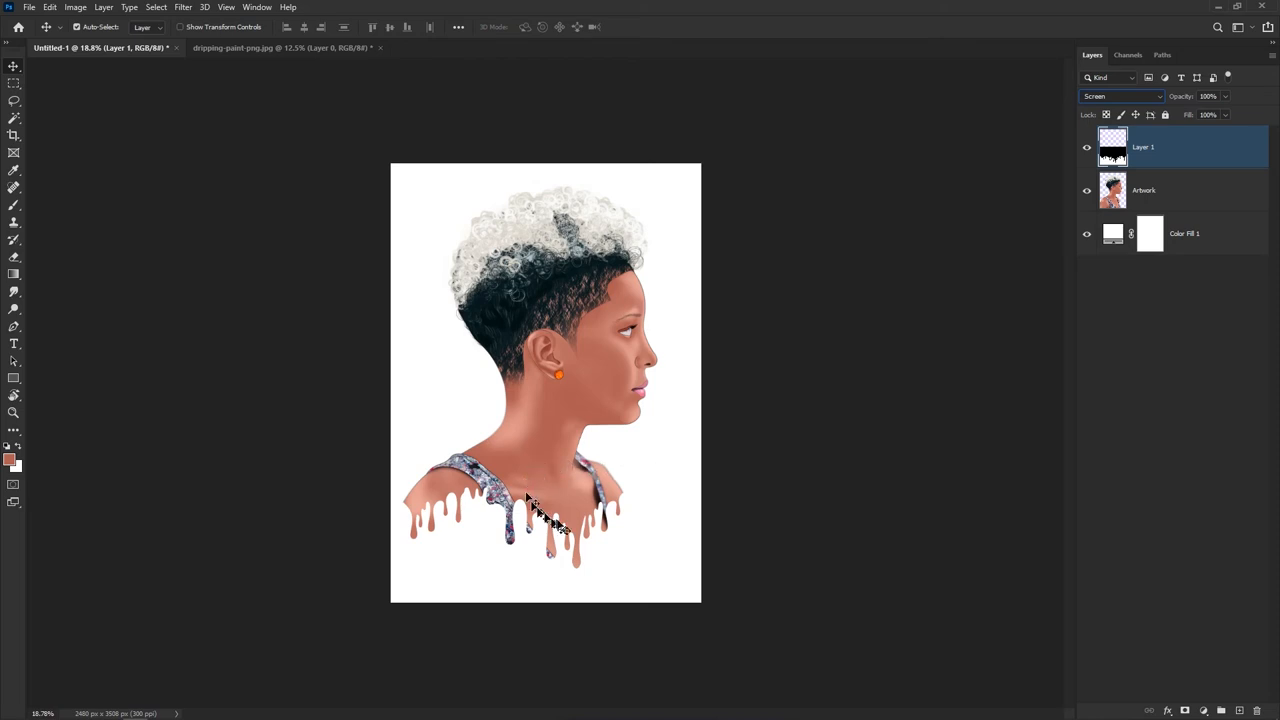
mouse_move(564, 540)
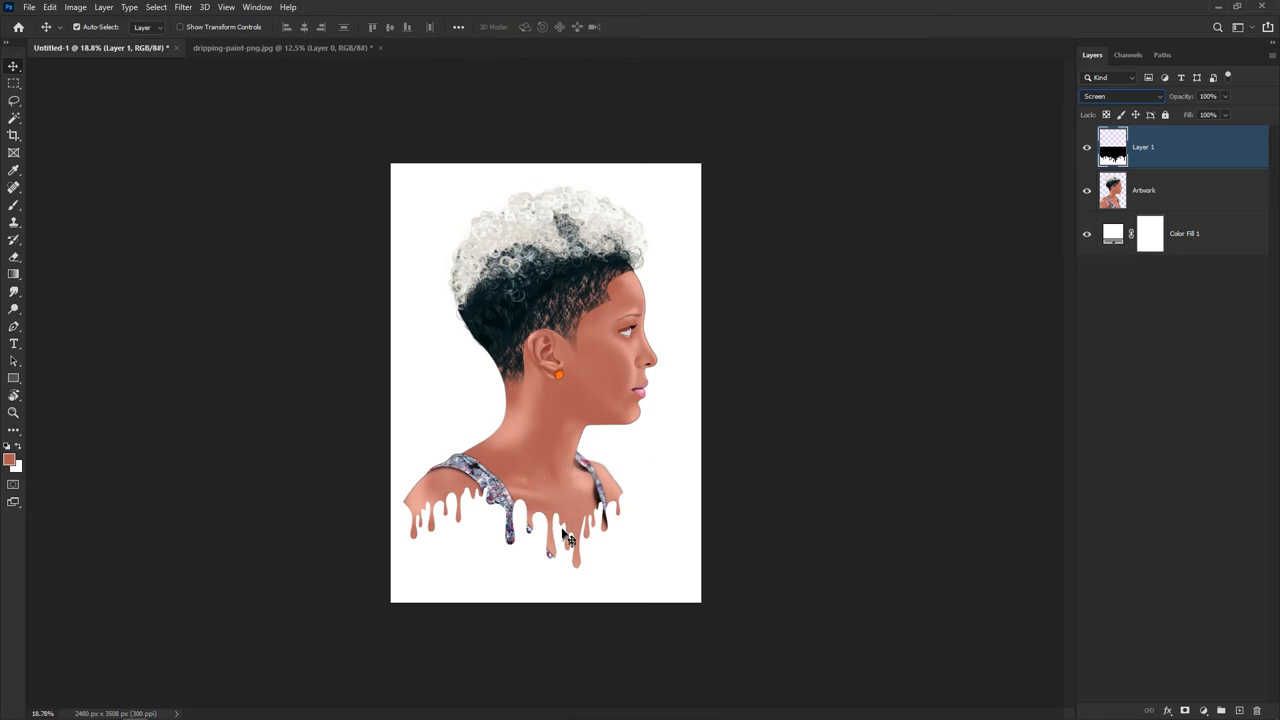
mouse_move(488, 496)
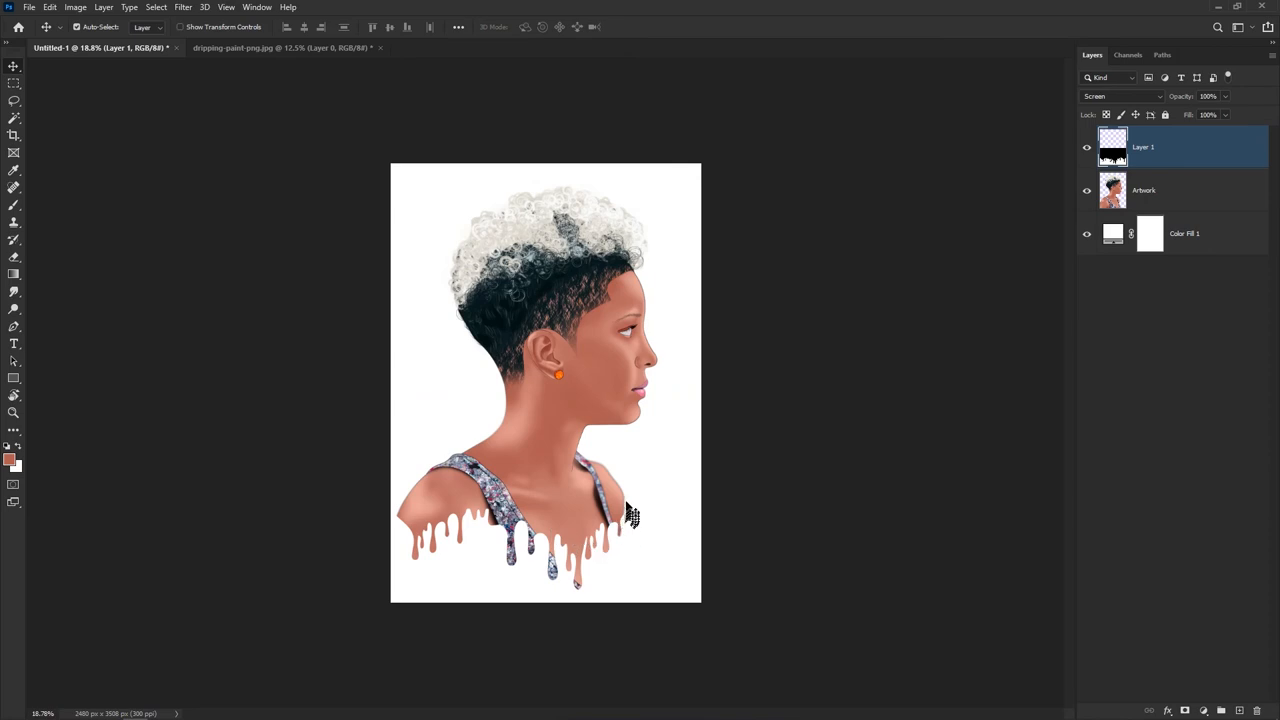
mouse_move(404, 522)
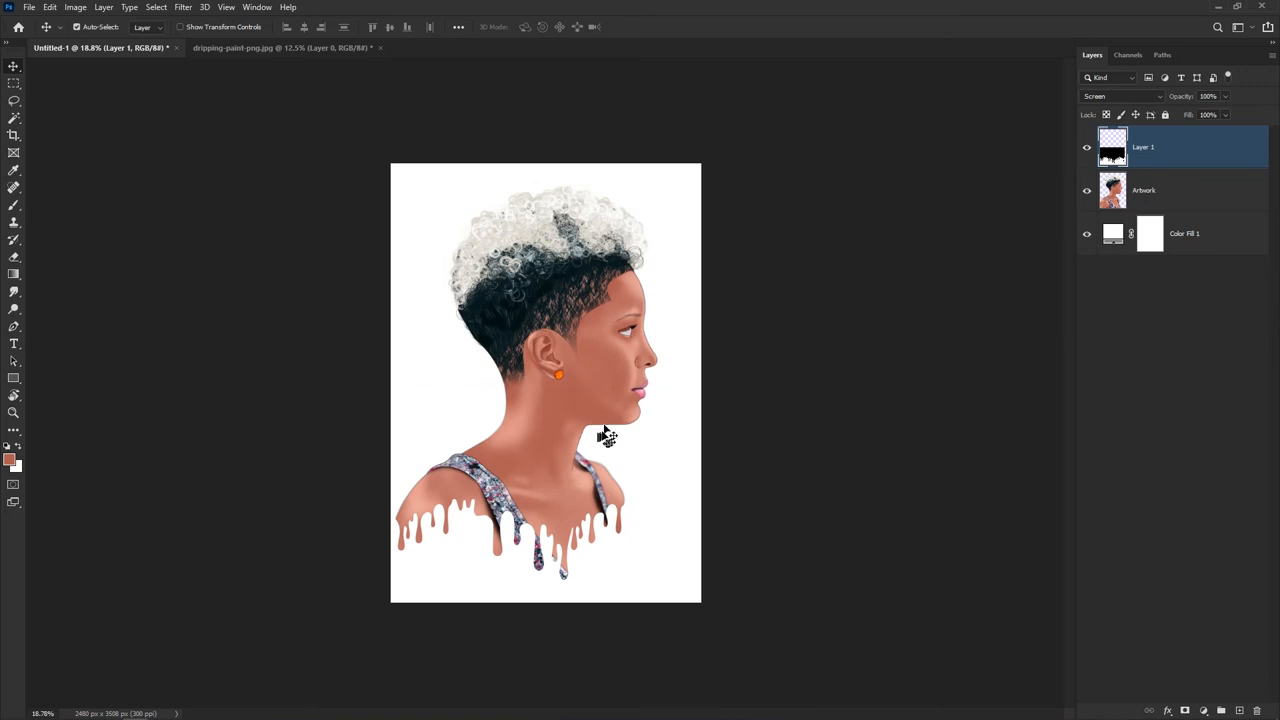
mouse_move(864, 388)
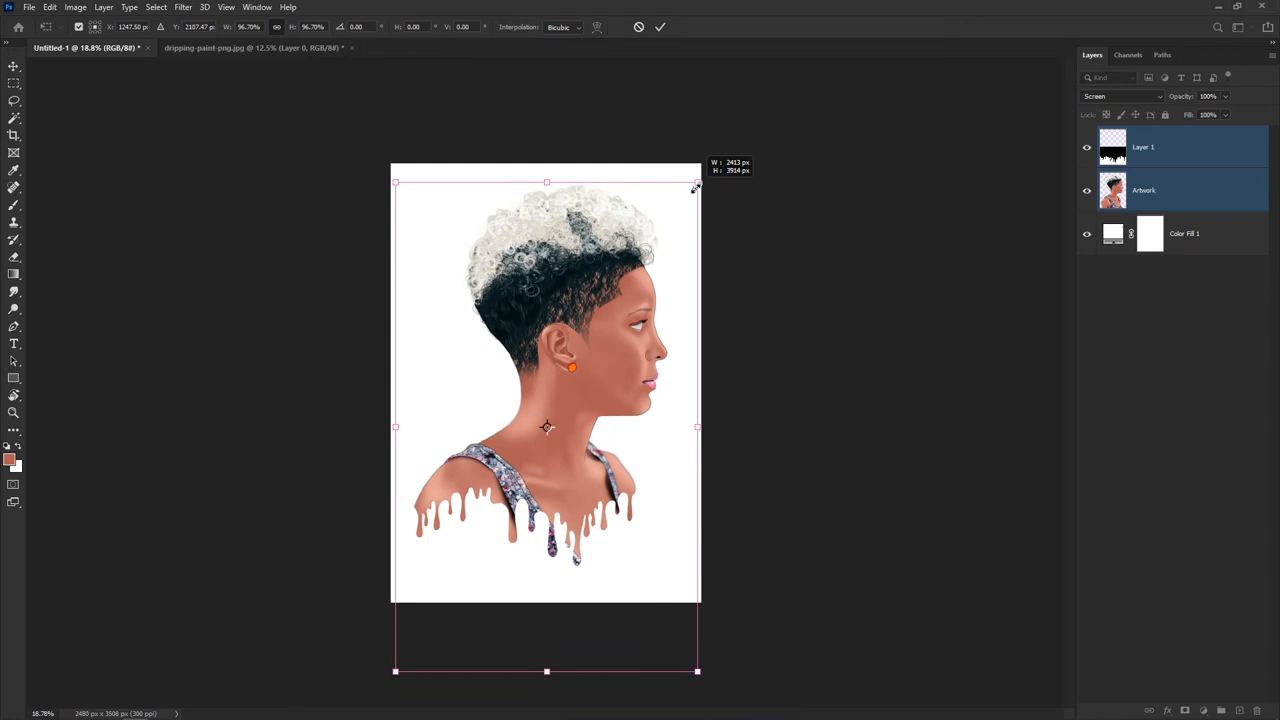
Shrink the Artwork and Layer 1 together, commit the transform, and select the white fill layer
left_click_drag(696, 184, 692, 184)
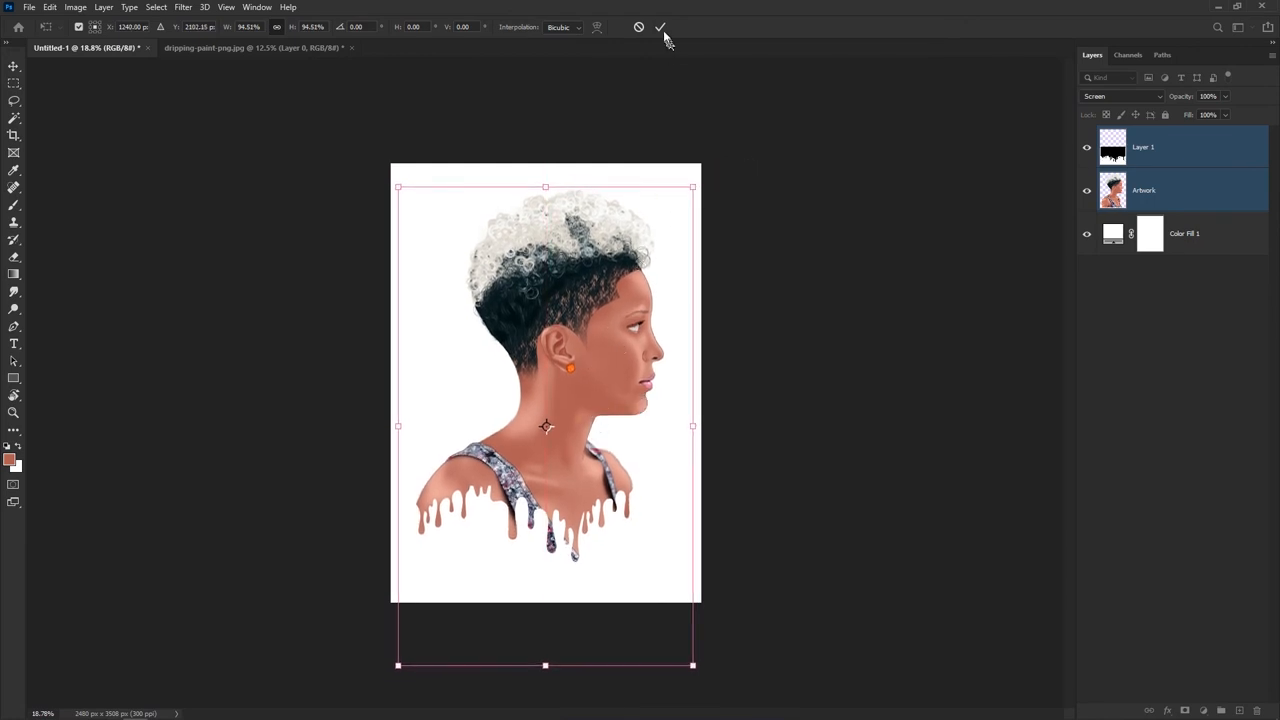
left_click(660, 28)
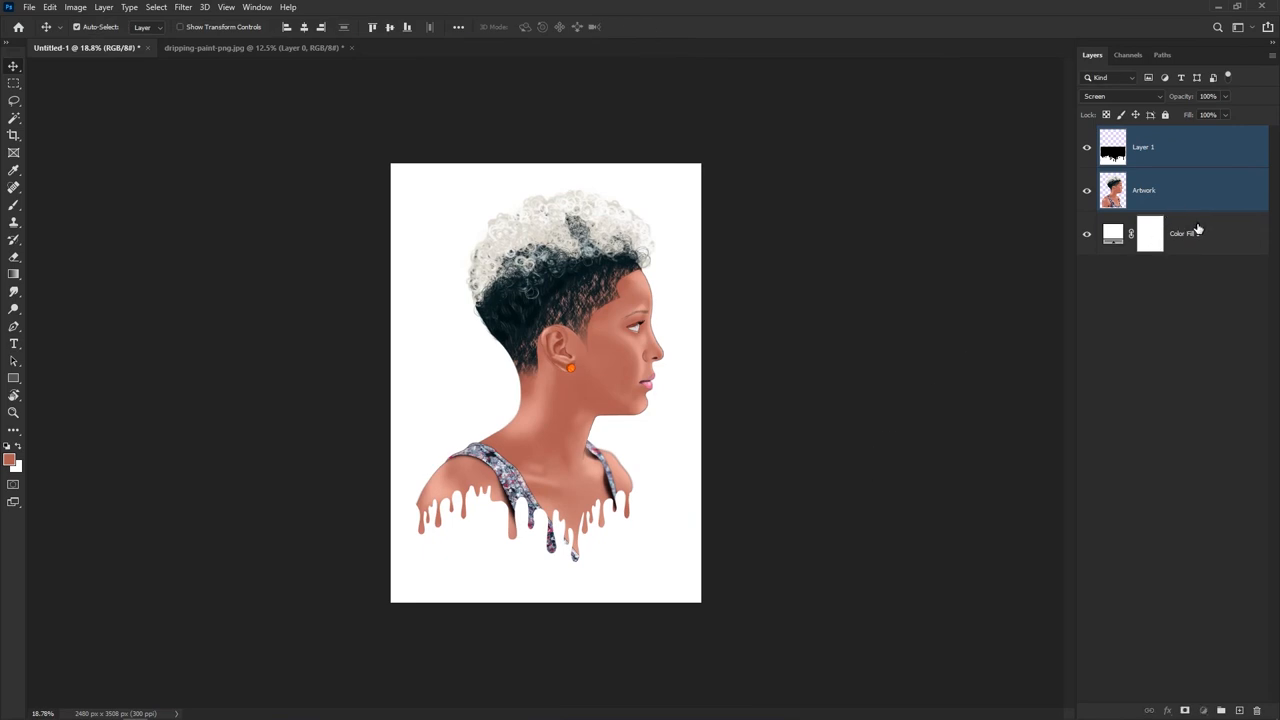
left_click(1184, 232)
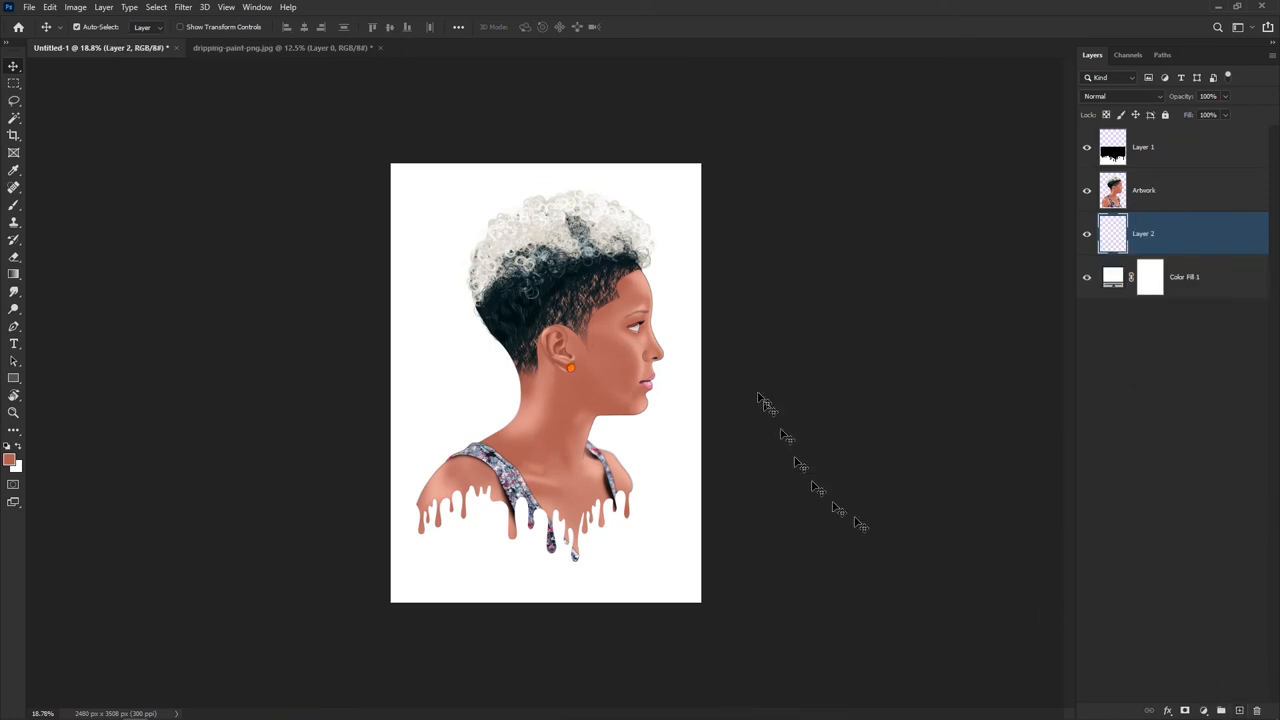
mouse_move(684, 270)
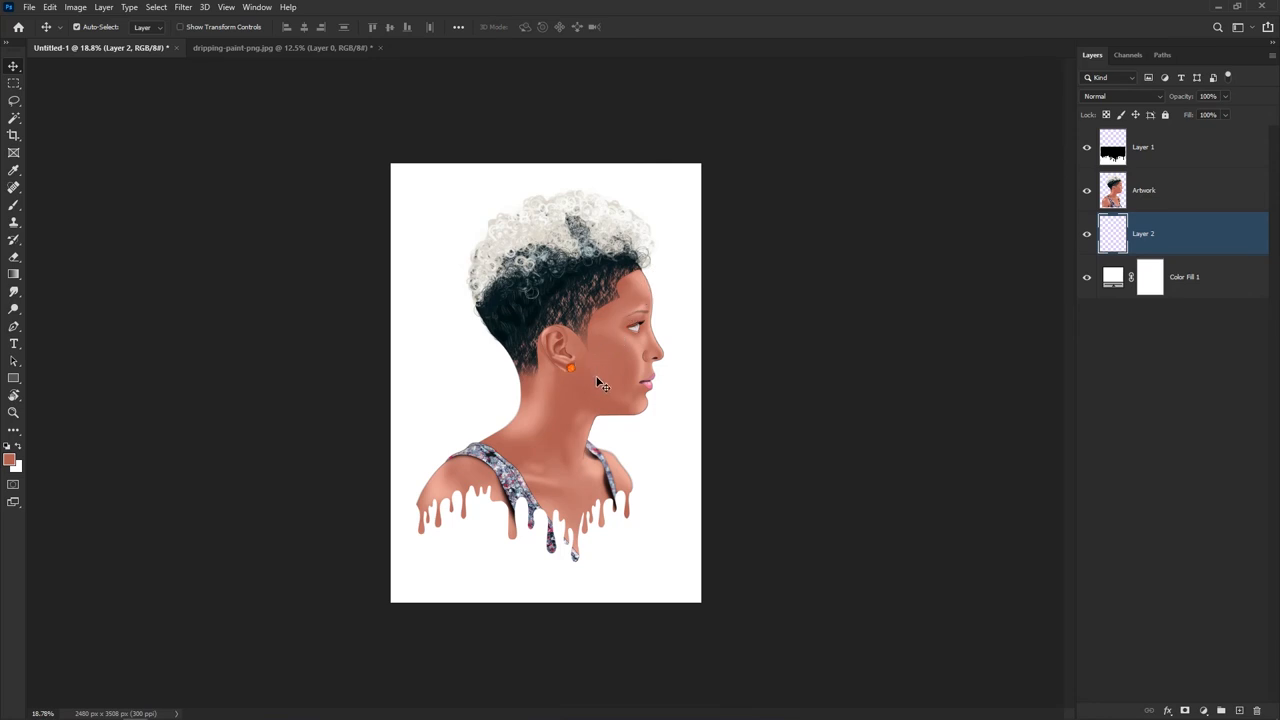
mouse_move(600, 388)
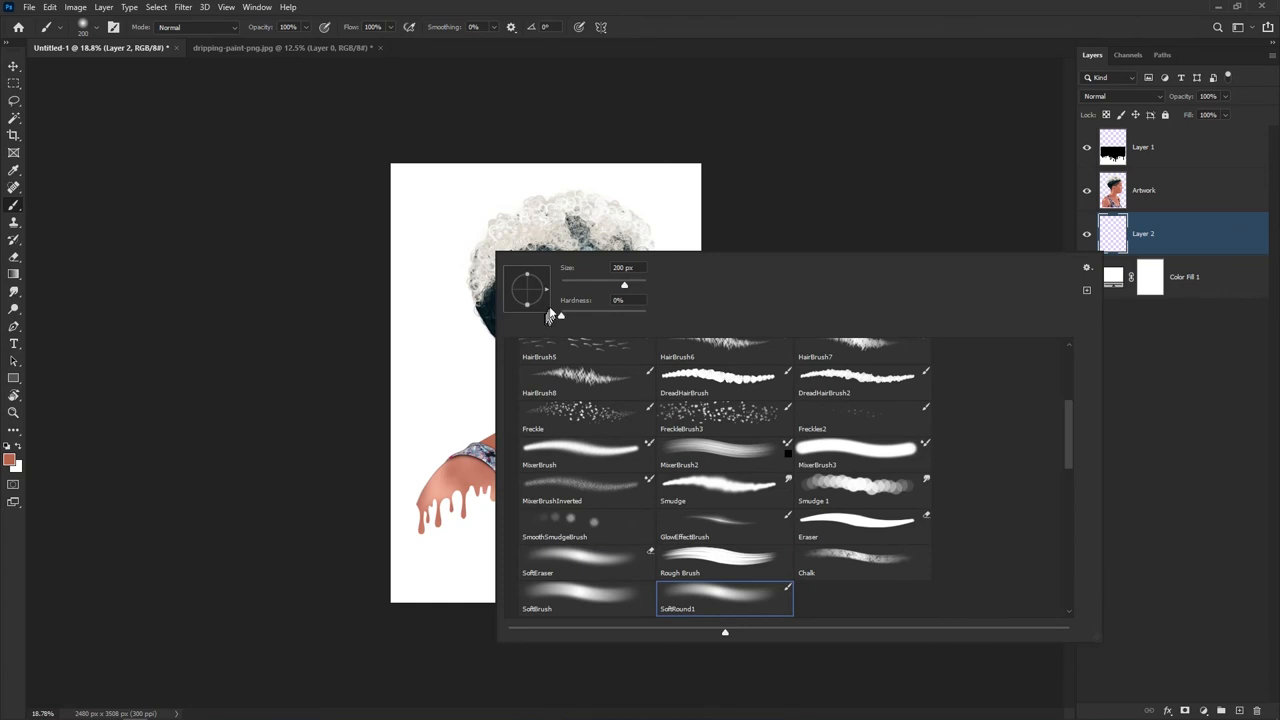
Choose the Splatter 11 tip from the 20 Splatter Brushes set in the preset picker
scroll("down", 3)
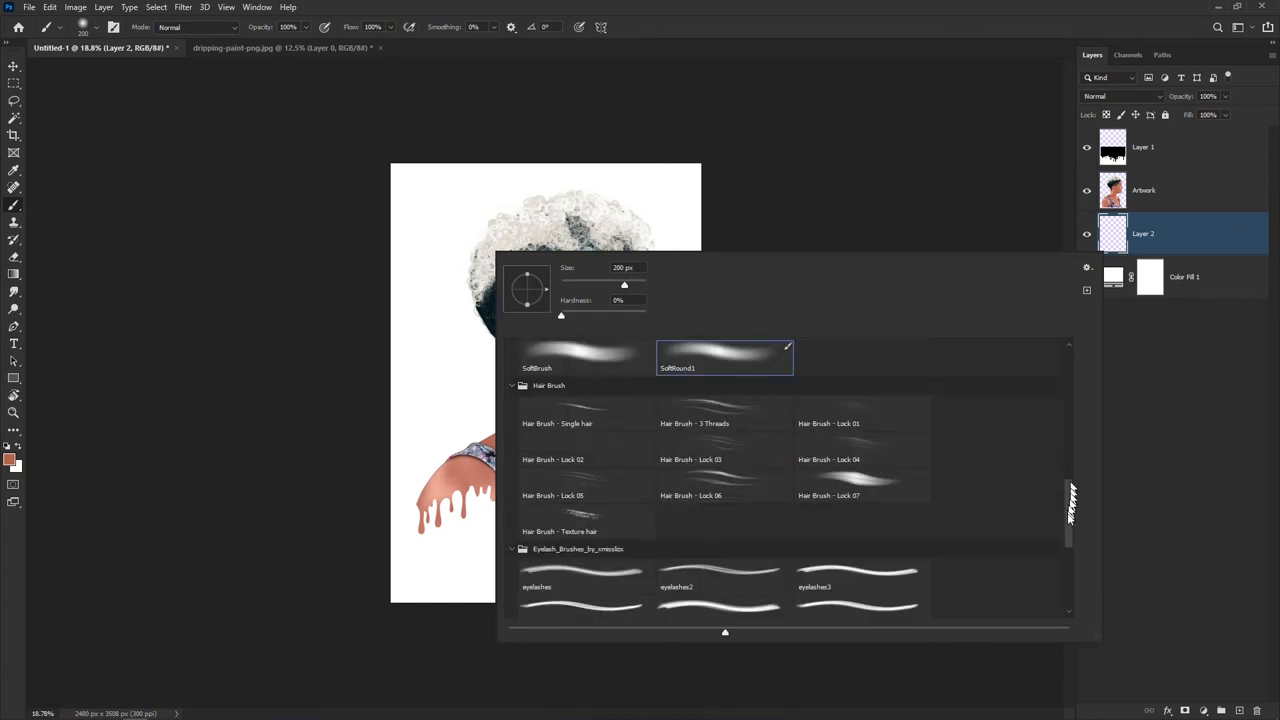
scroll("down", 3)
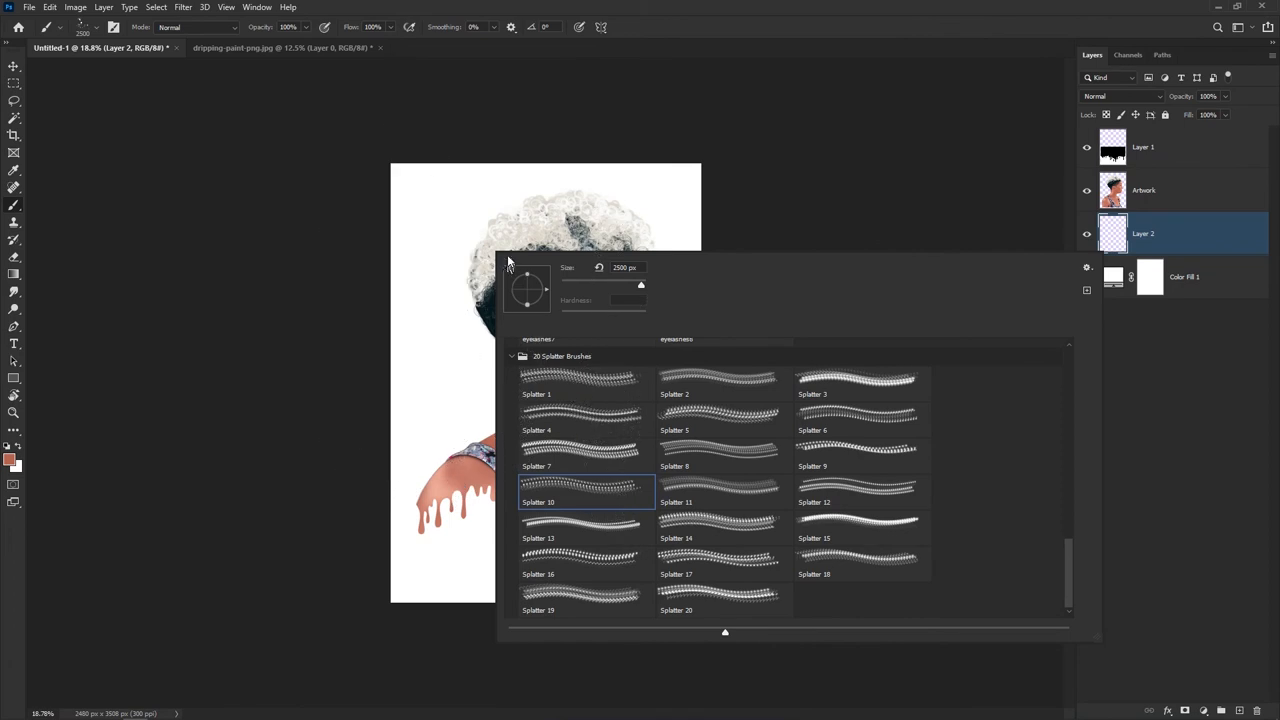
left_click(722, 490)
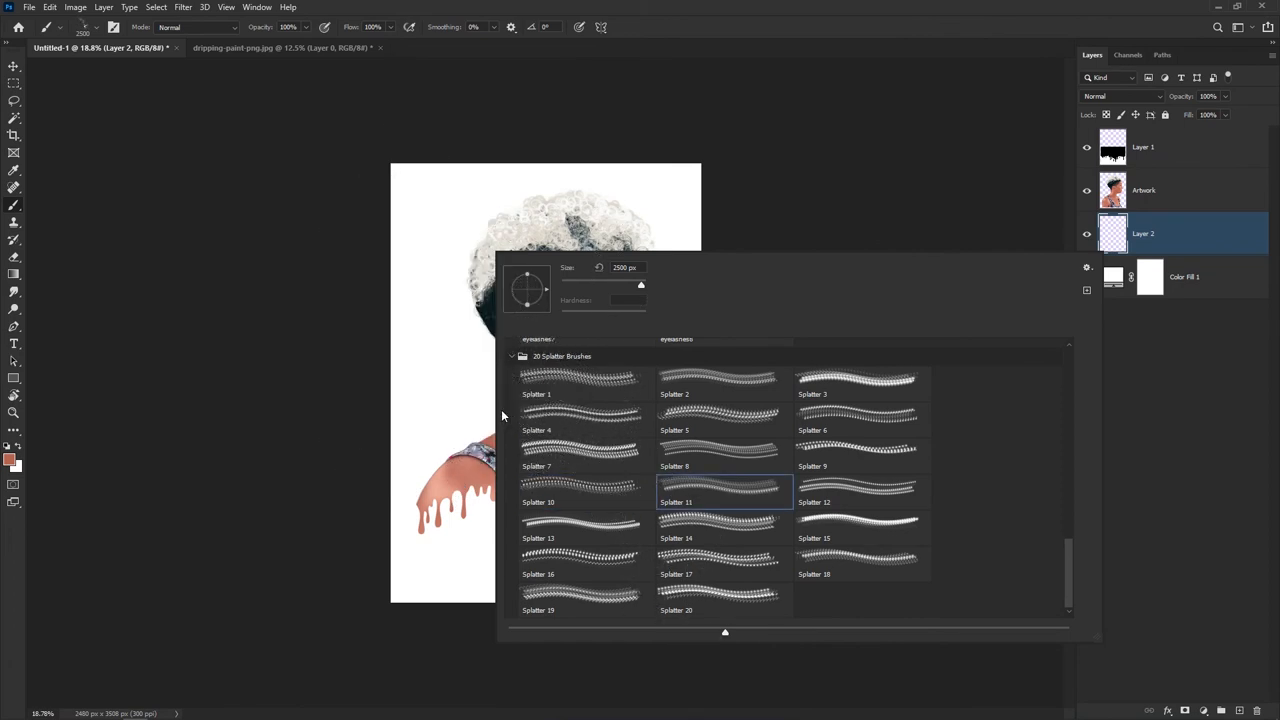